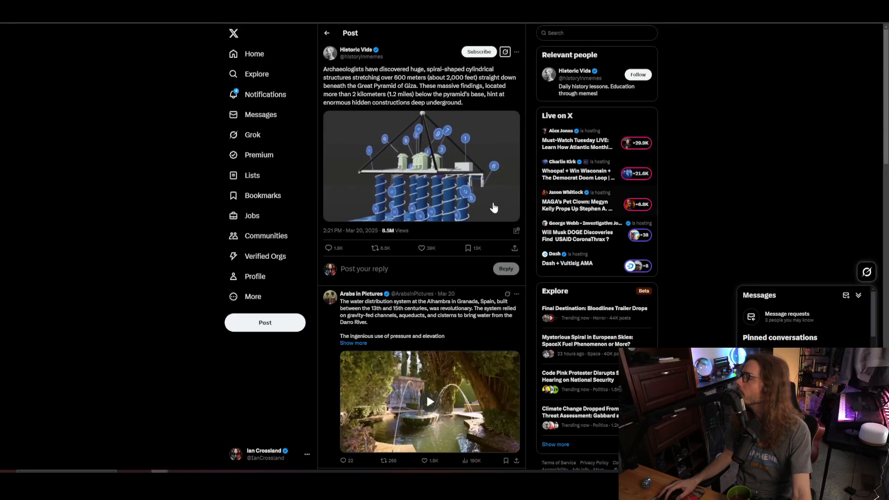
- Play the Historic Vids post's video on spiral structures beneath the Great Pyramid full screen
left_click(421, 166)
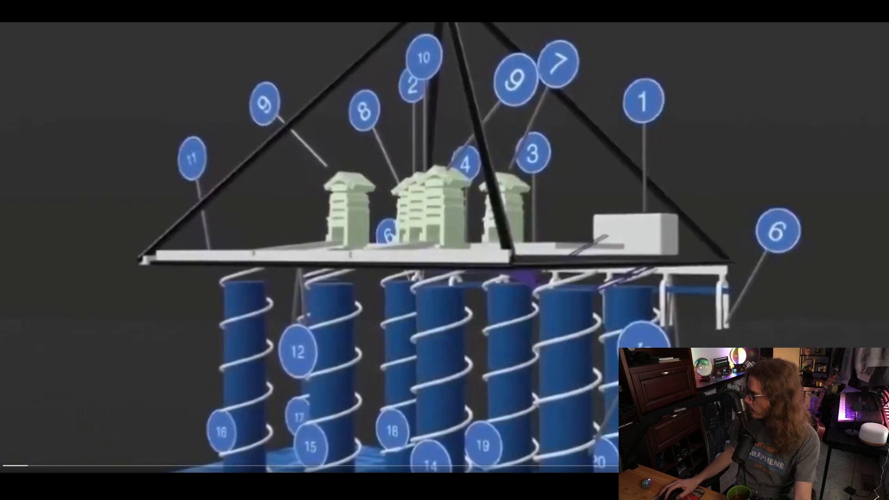
mouse_move(692, 330)
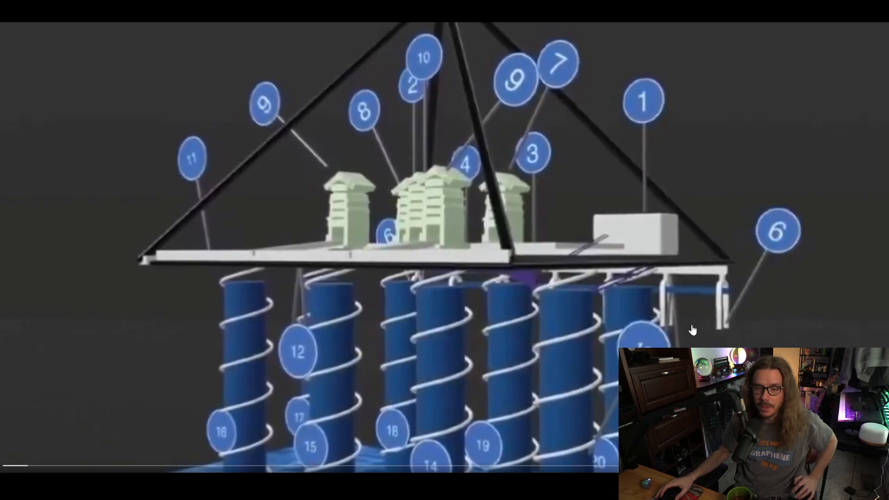
mouse_move(689, 323)
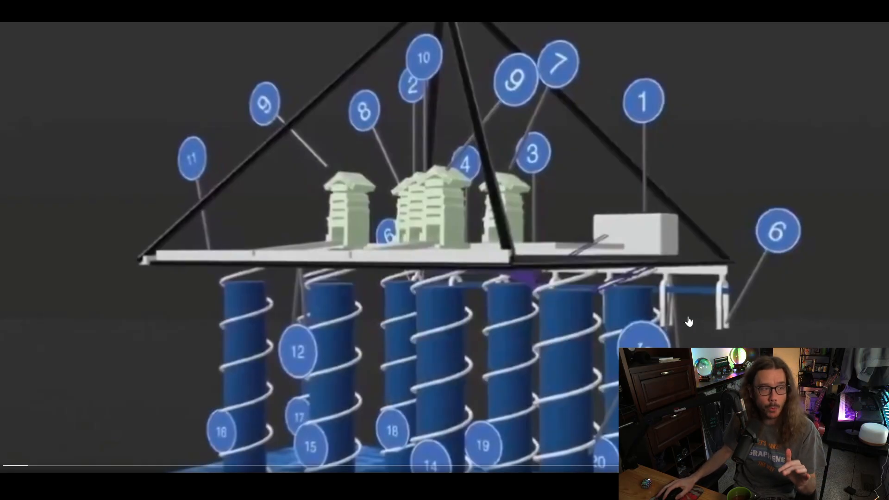
mouse_move(457, 267)
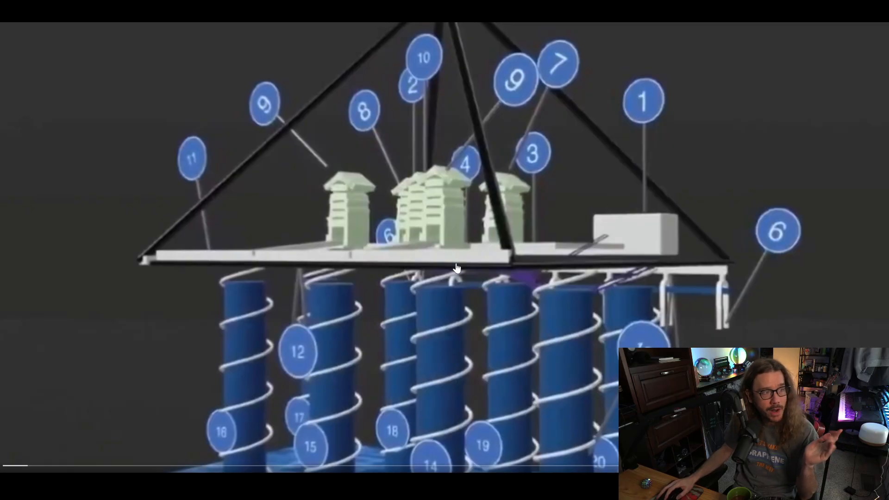
mouse_move(219, 357)
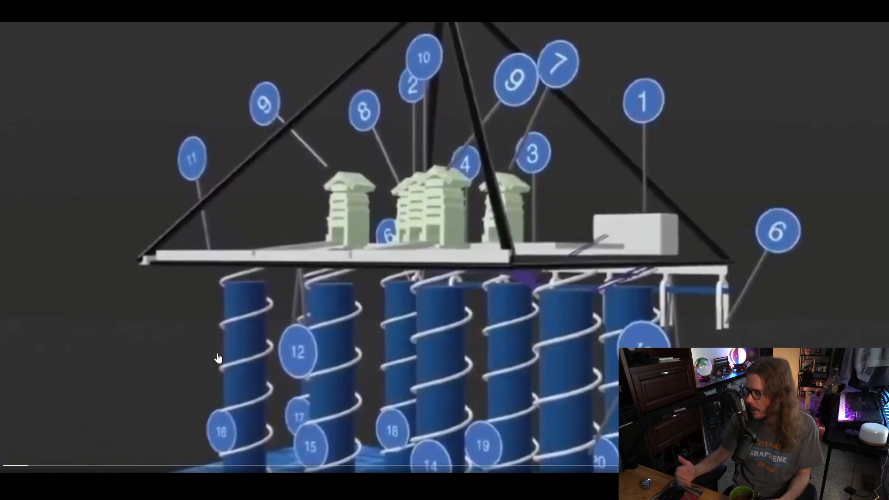
mouse_move(177, 374)
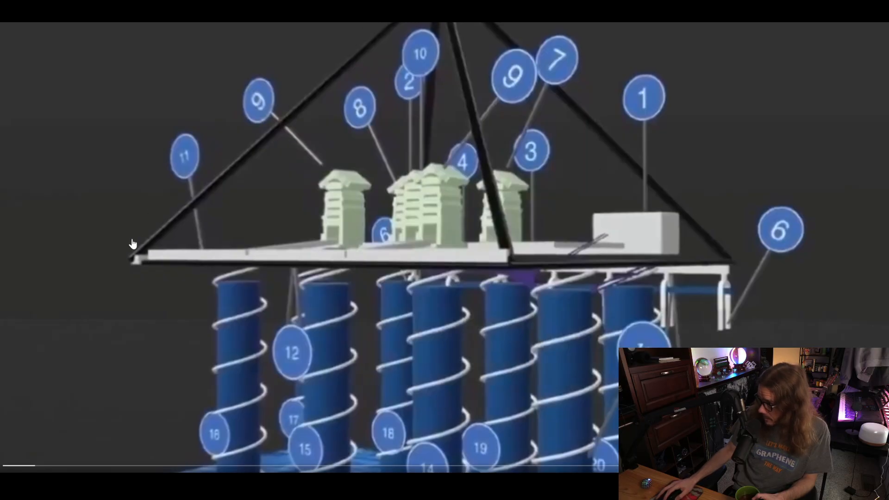
mouse_move(335, 227)
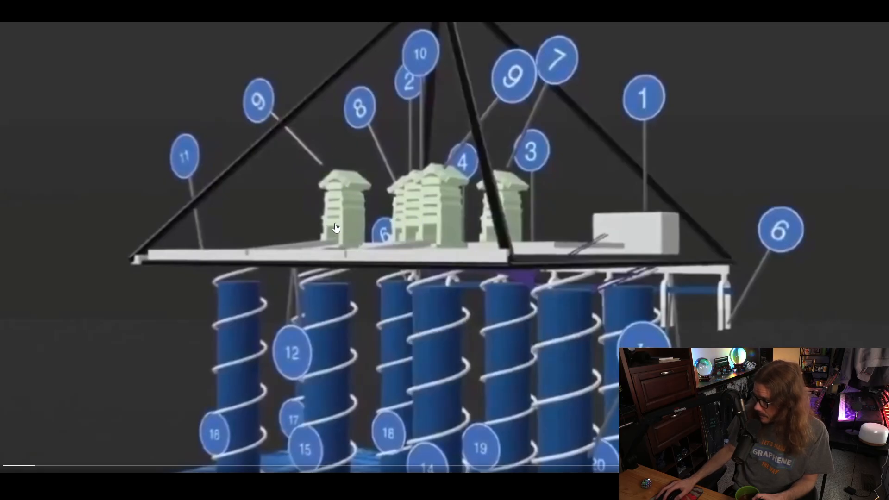
mouse_move(416, 223)
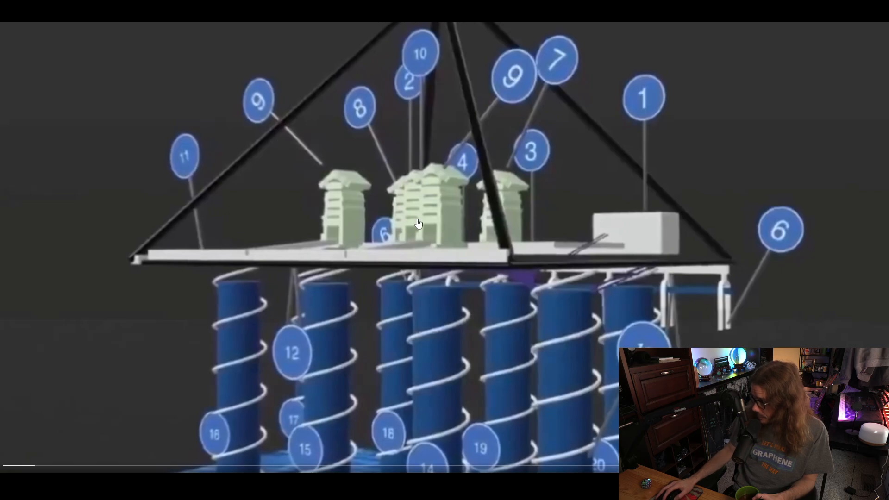
mouse_move(415, 192)
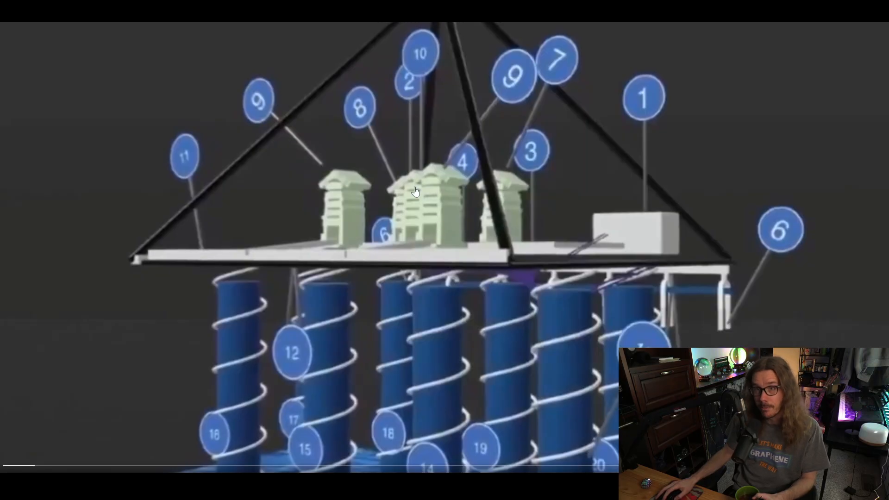
mouse_move(407, 189)
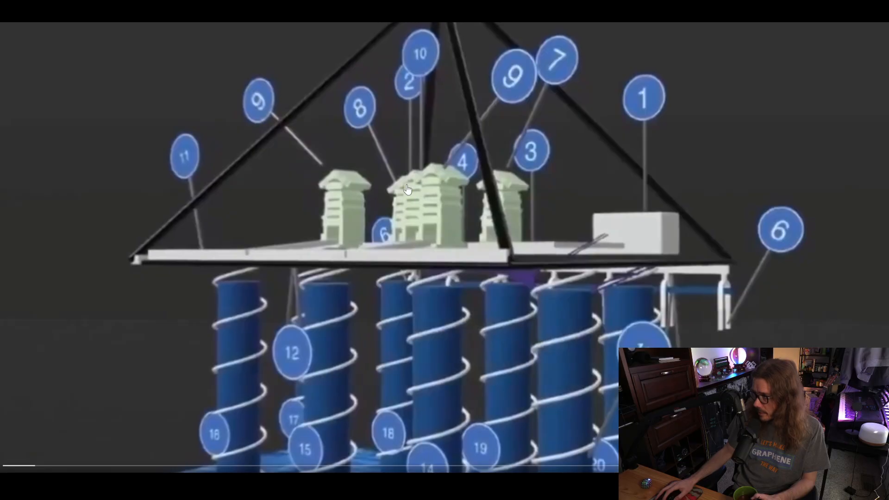
mouse_move(431, 200)
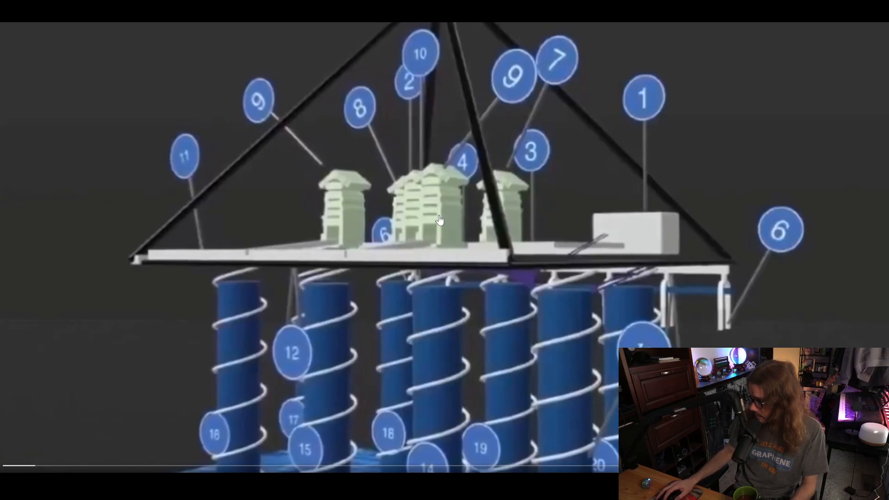
mouse_move(465, 227)
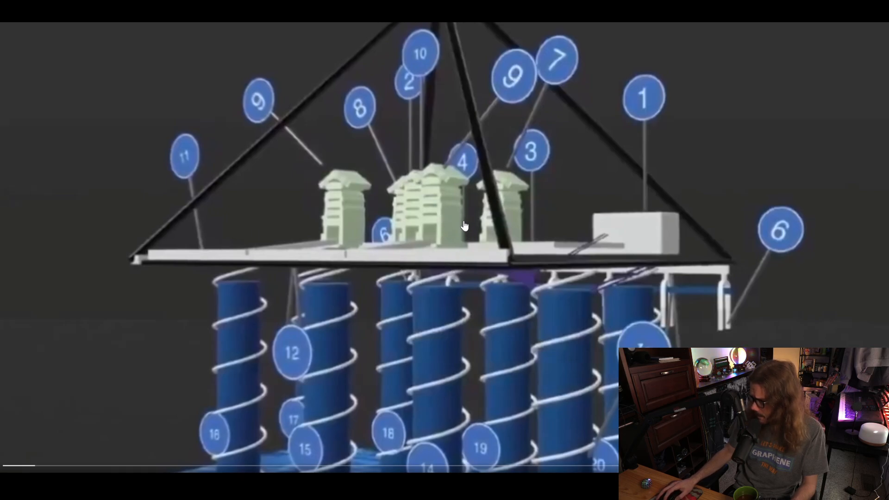
mouse_move(431, 311)
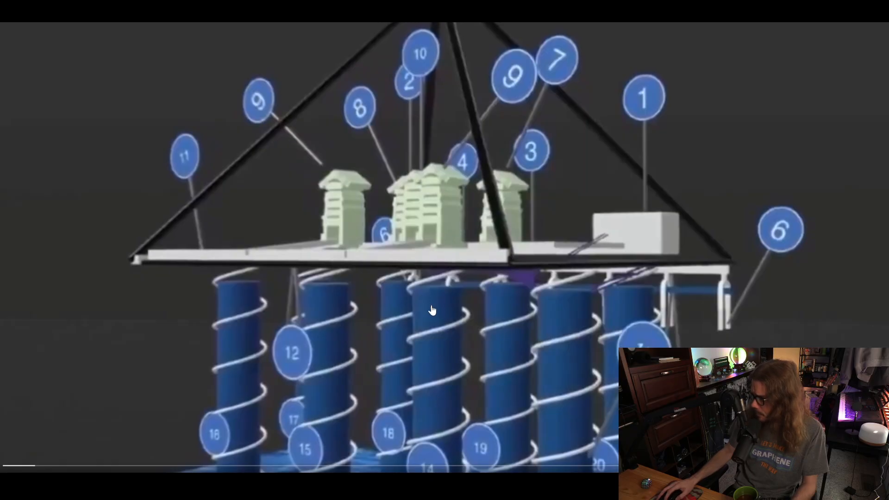
mouse_move(432, 374)
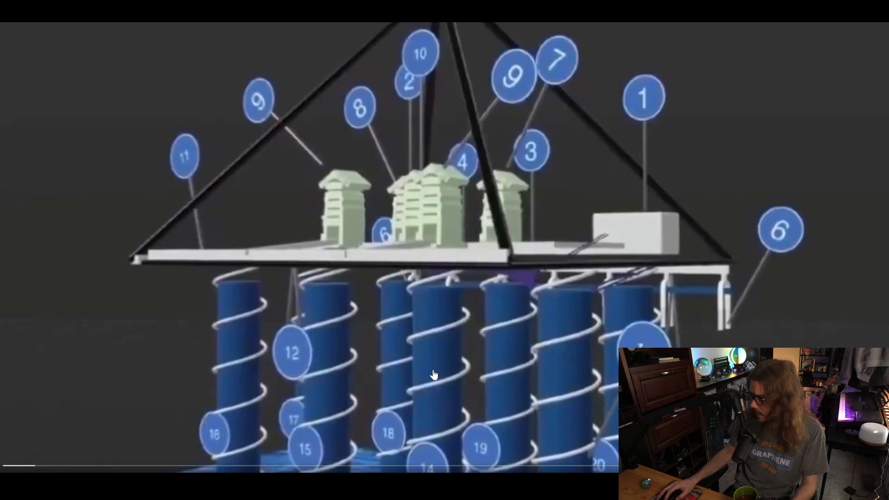
mouse_move(234, 298)
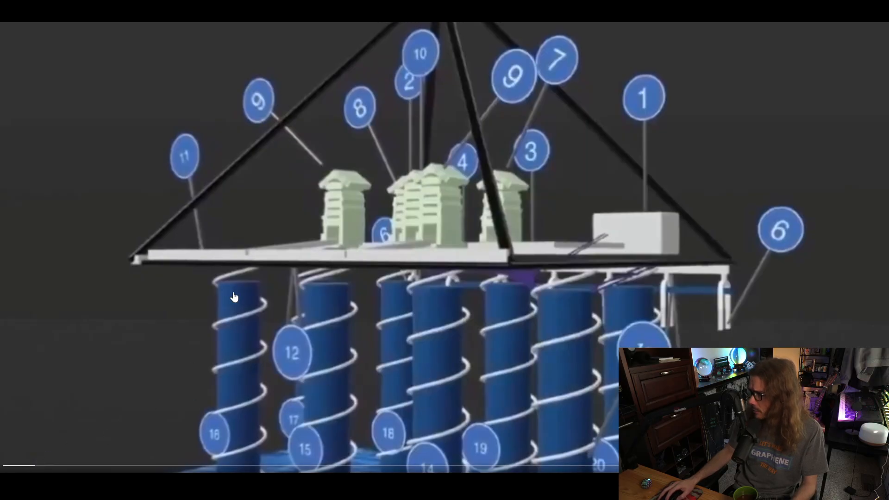
mouse_move(46, 466)
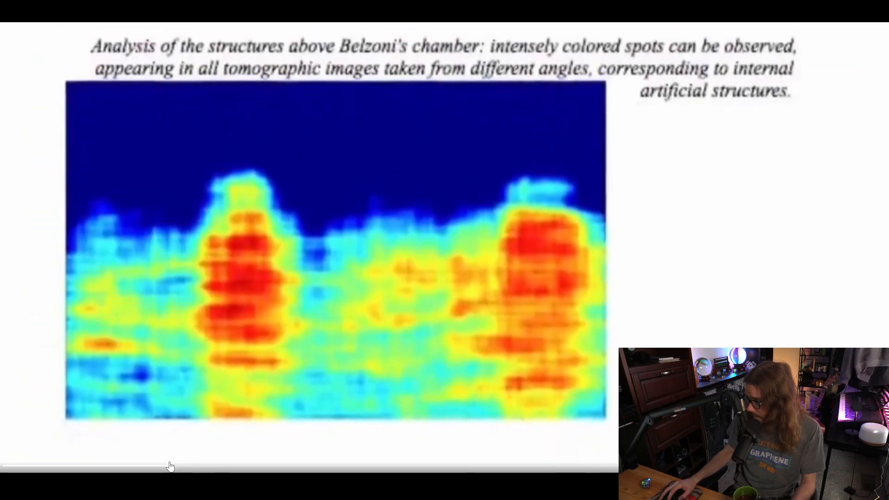
- Scroll down to the JulianaRum post on SAR scans of the Khafre pyramid
scroll("down", 3)
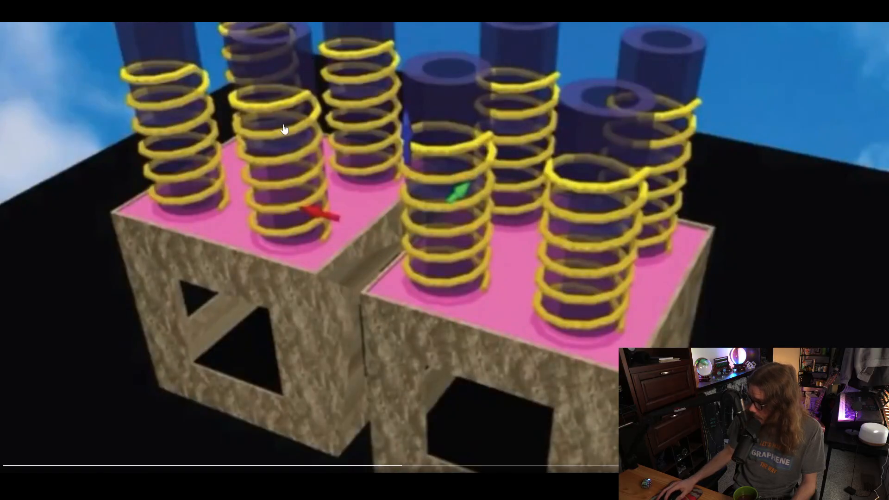
mouse_move(277, 270)
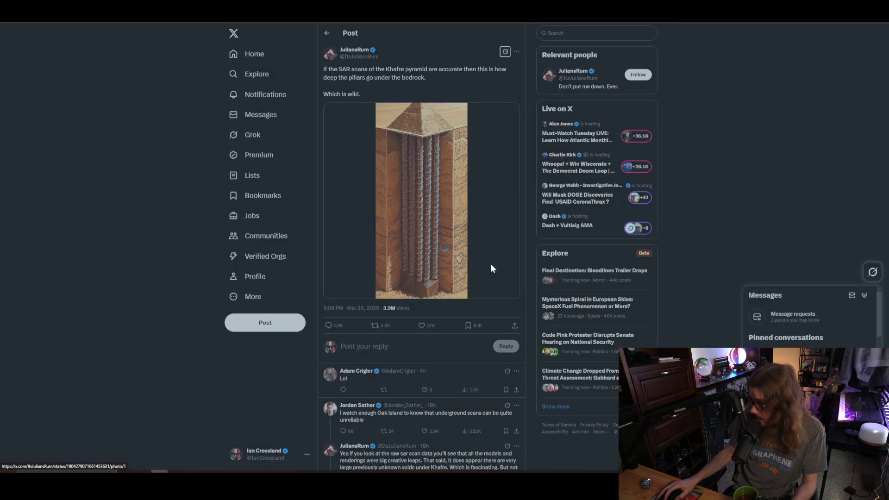
- Enlarge the Khafre pillar illustration in the photo viewer beside the post and replies
left_click(421, 199)
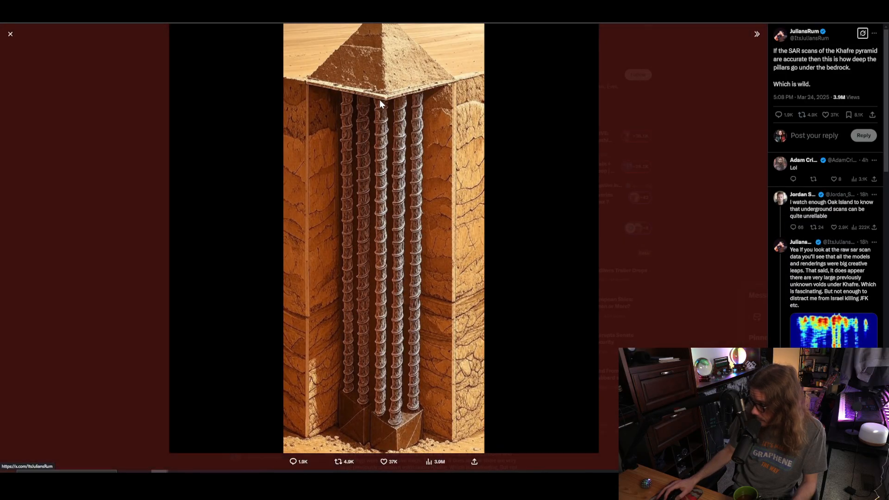
mouse_move(391, 74)
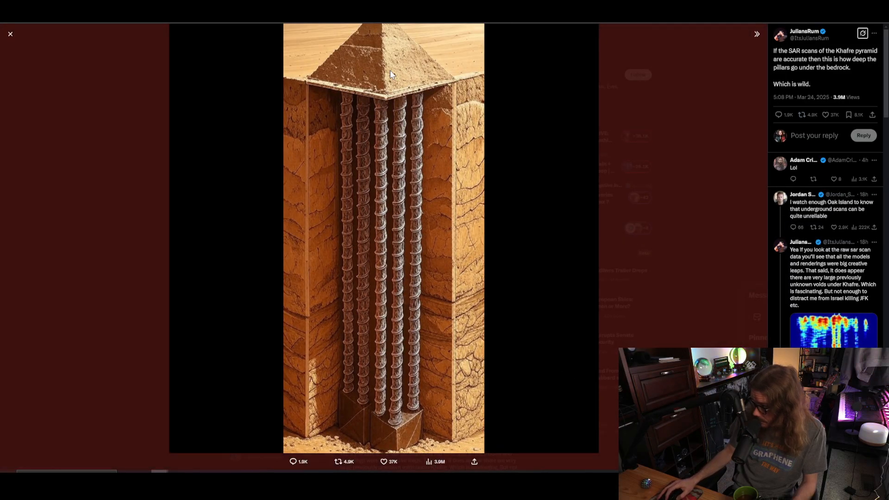
mouse_move(363, 434)
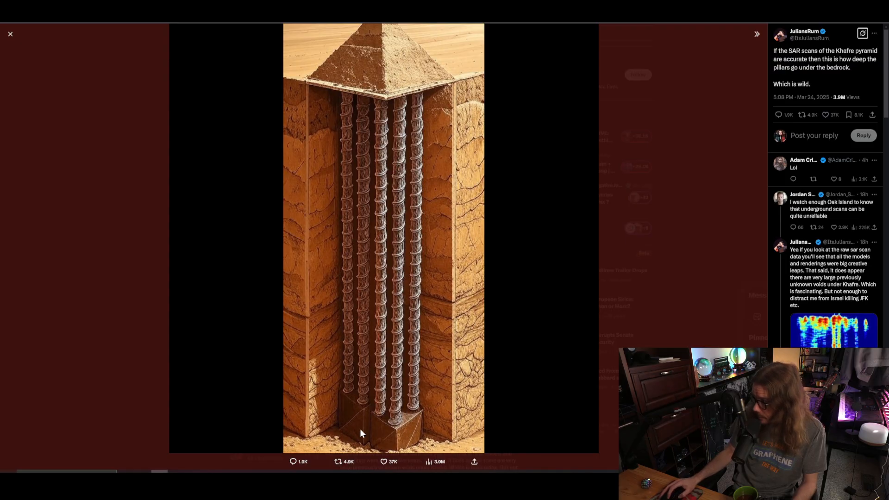
mouse_move(386, 442)
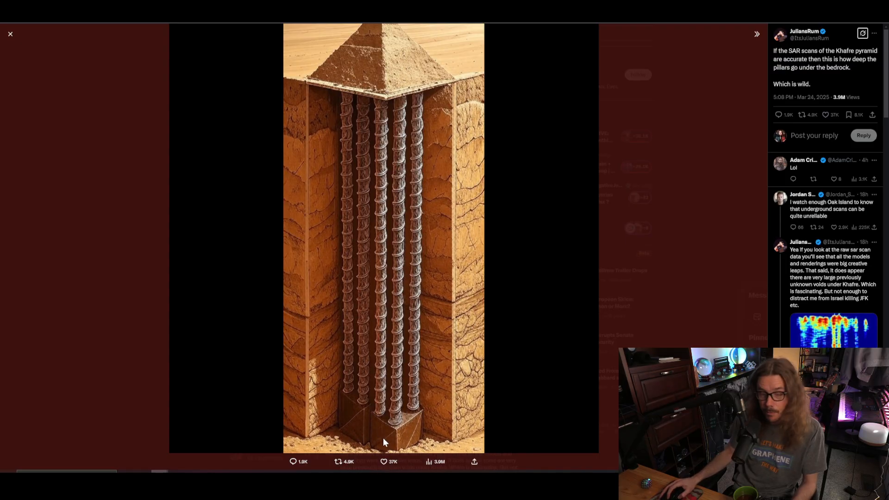
mouse_move(394, 437)
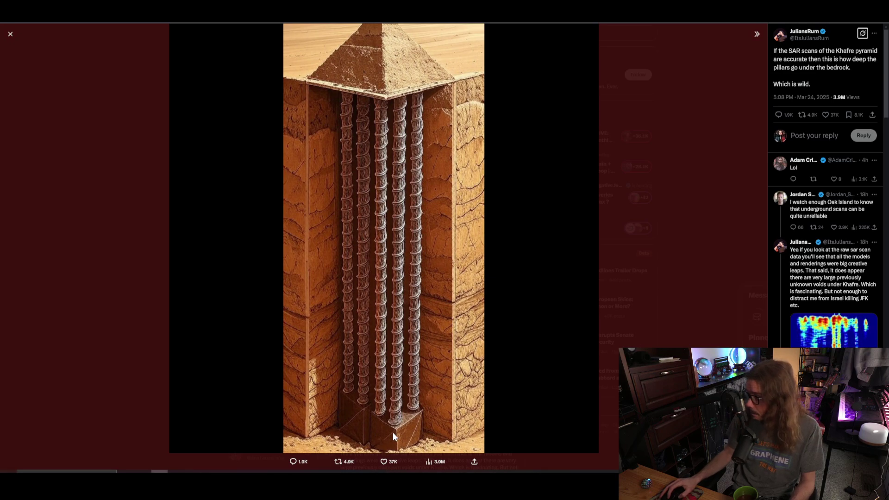
- Return to the spiral wells video full screen and scroll through the Third Step passage
left_click(10, 34)
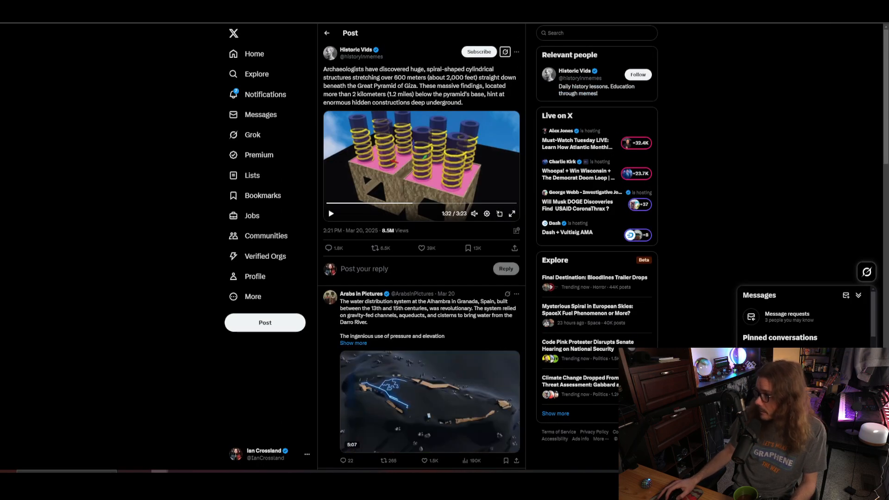
left_click(331, 214)
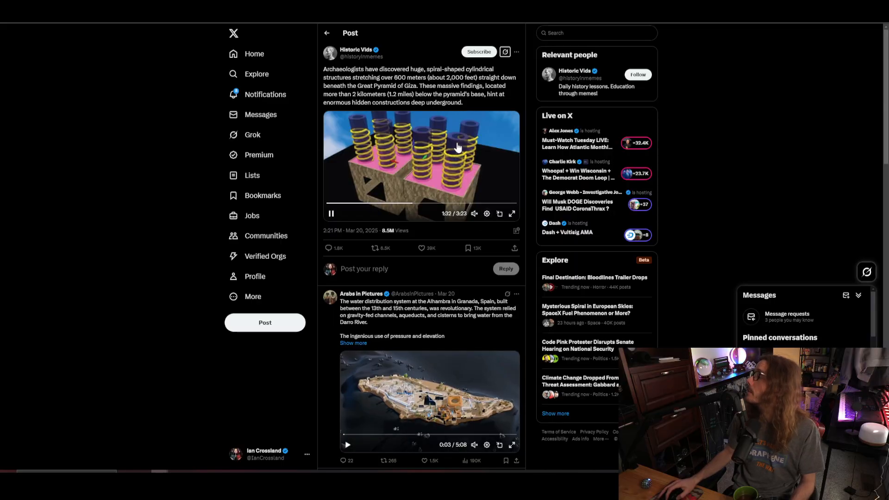
mouse_move(369, 124)
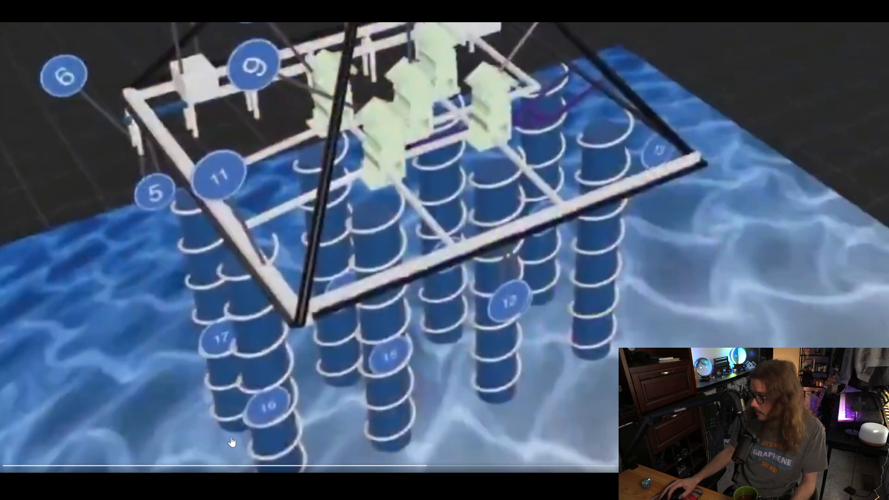
mouse_move(378, 163)
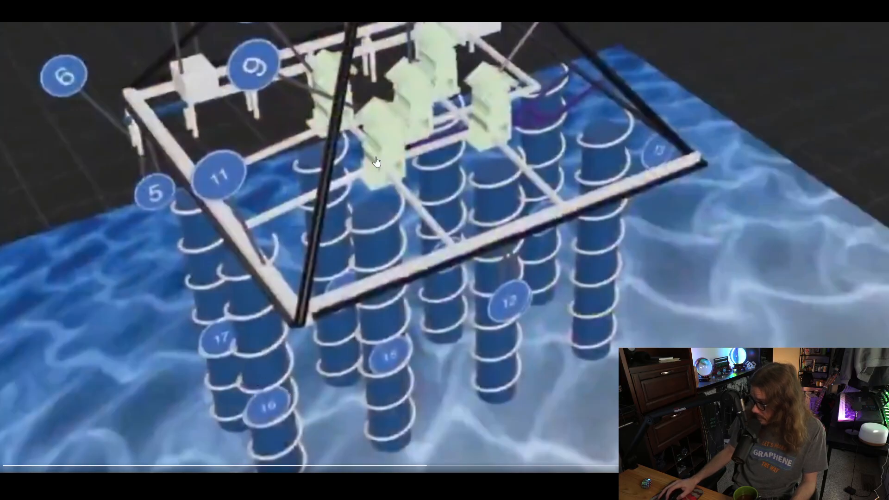
mouse_move(397, 423)
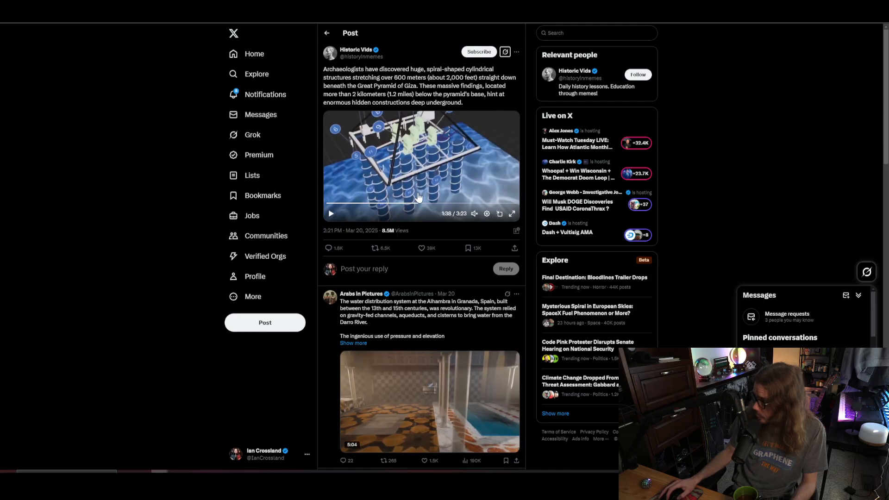
left_click(511, 214)
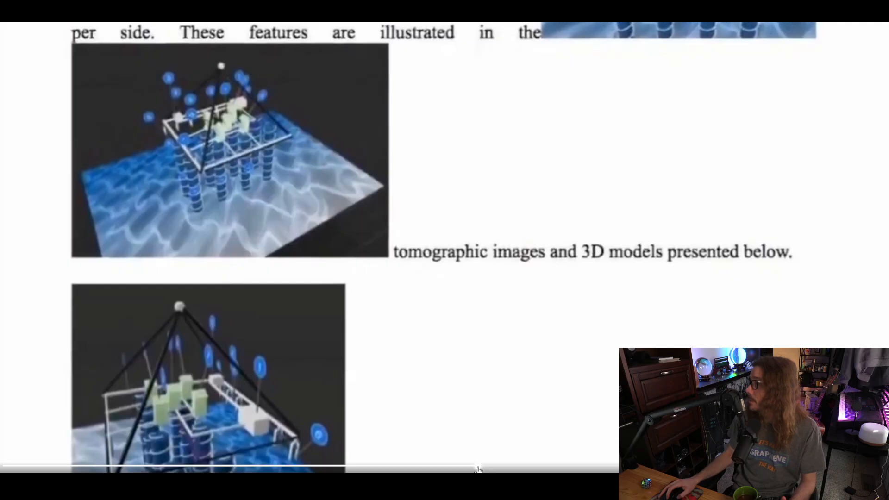
scroll("down", 3)
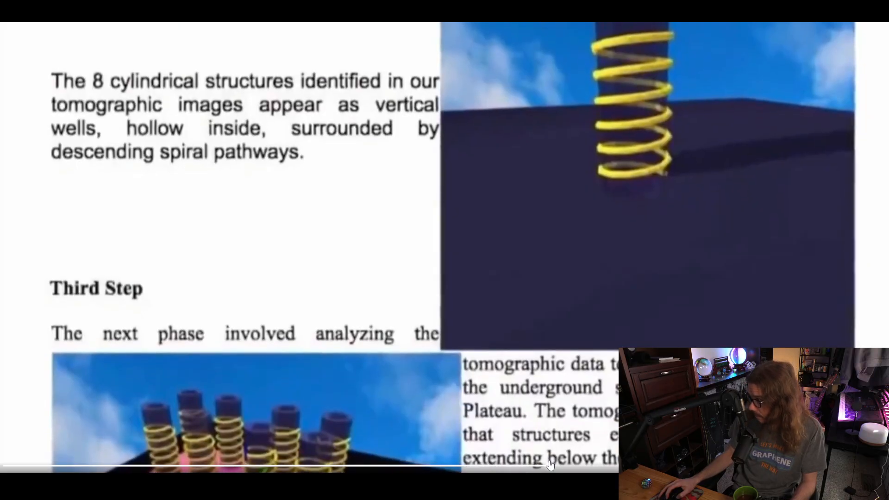
scroll("down", 3)
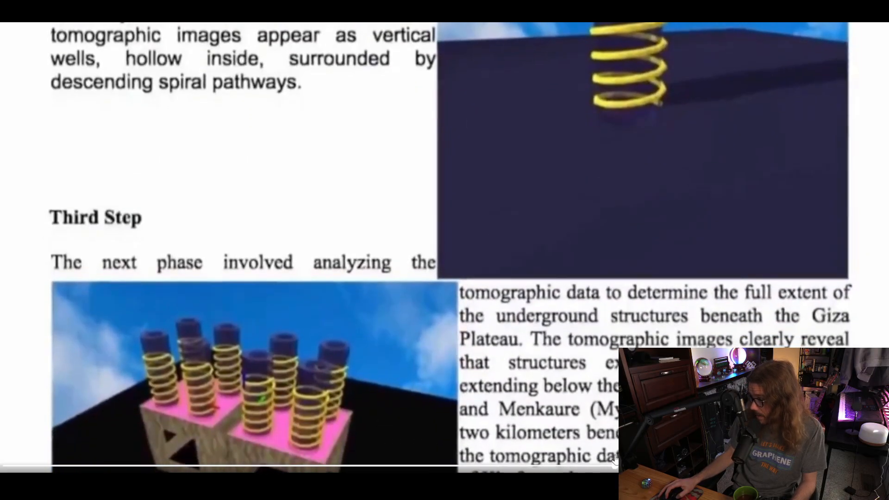
scroll("down", 3)
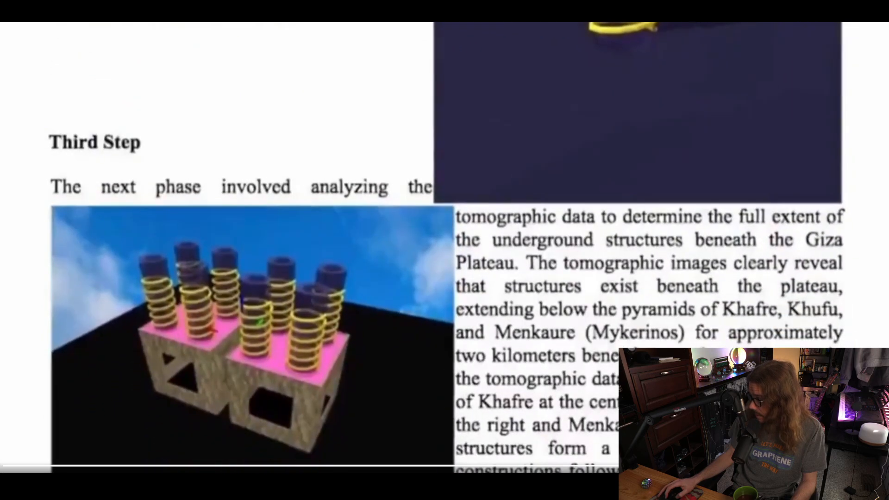
scroll("down", 3)
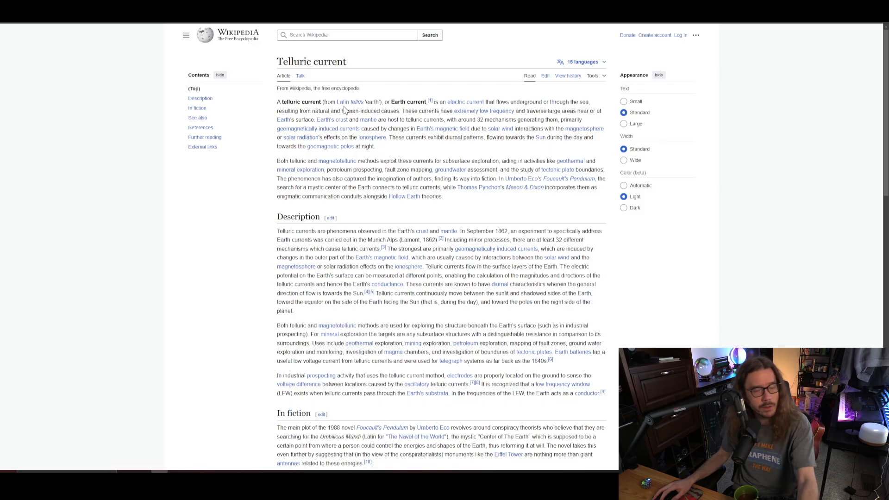
mouse_move(477, 130)
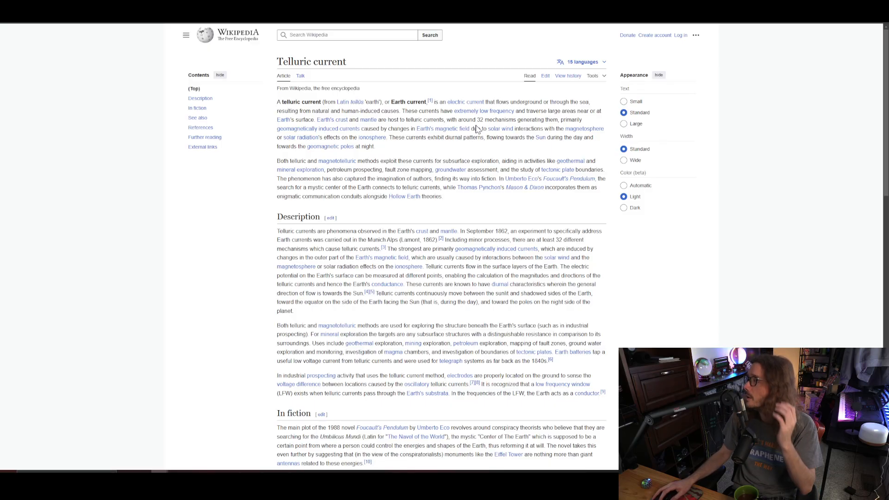
mouse_move(536, 111)
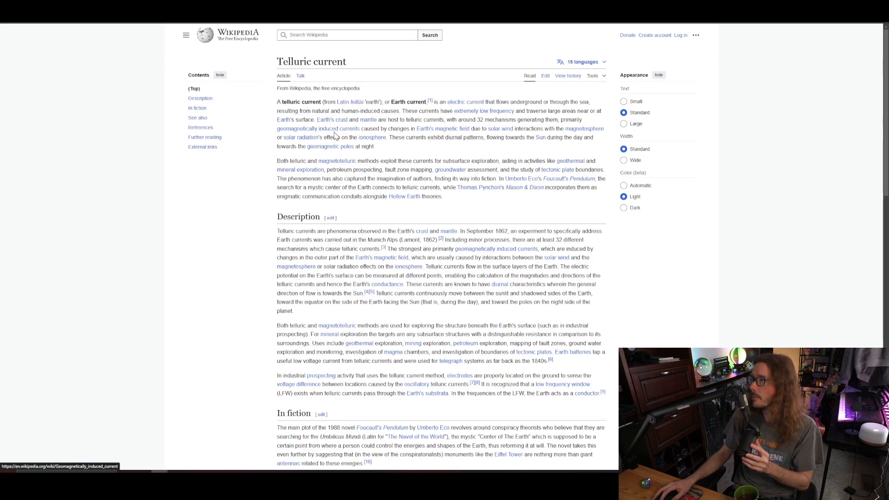
mouse_move(390, 119)
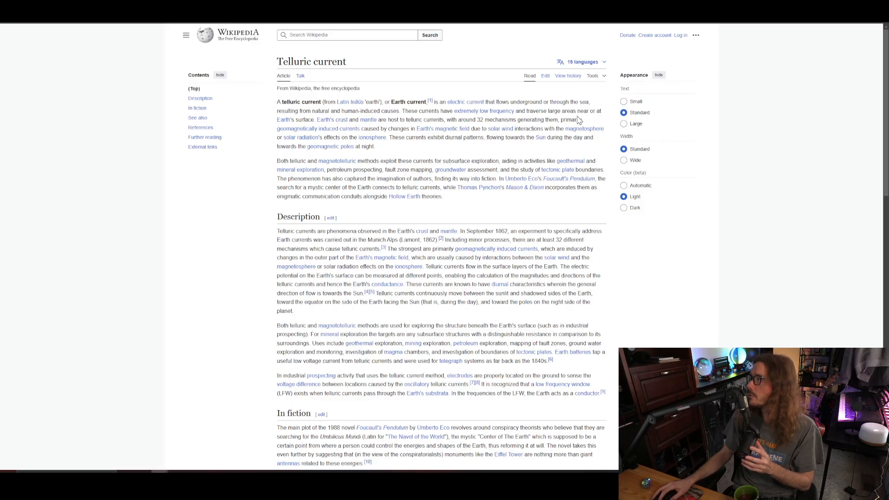
mouse_move(377, 122)
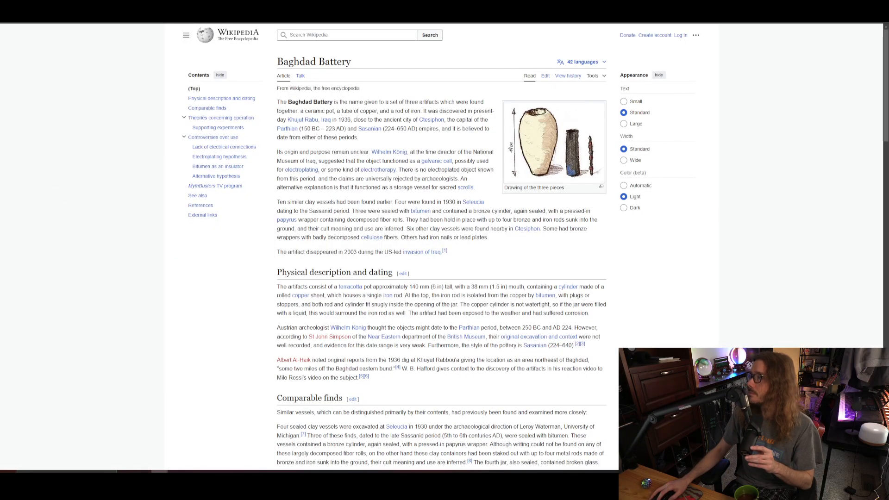
mouse_move(339, 136)
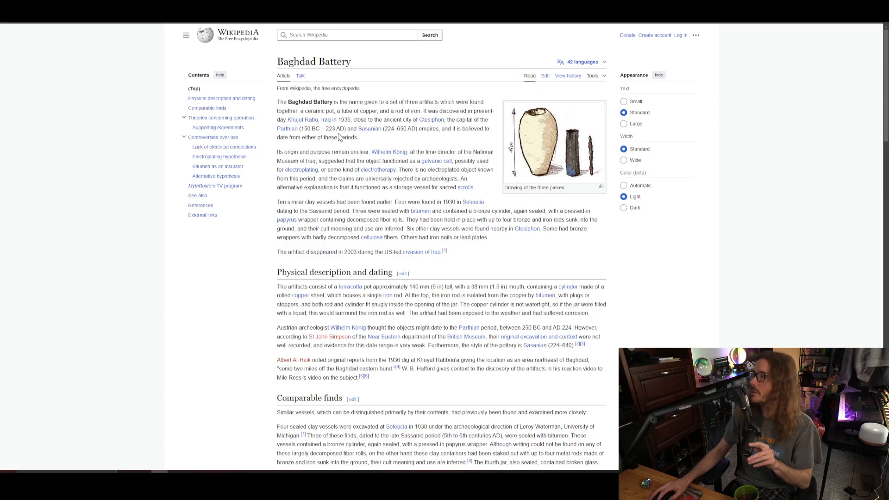
mouse_move(403, 137)
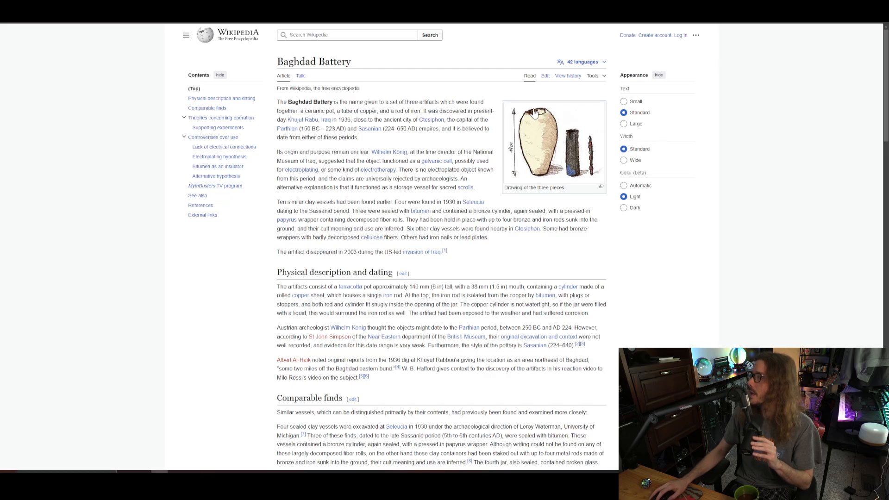
mouse_move(578, 131)
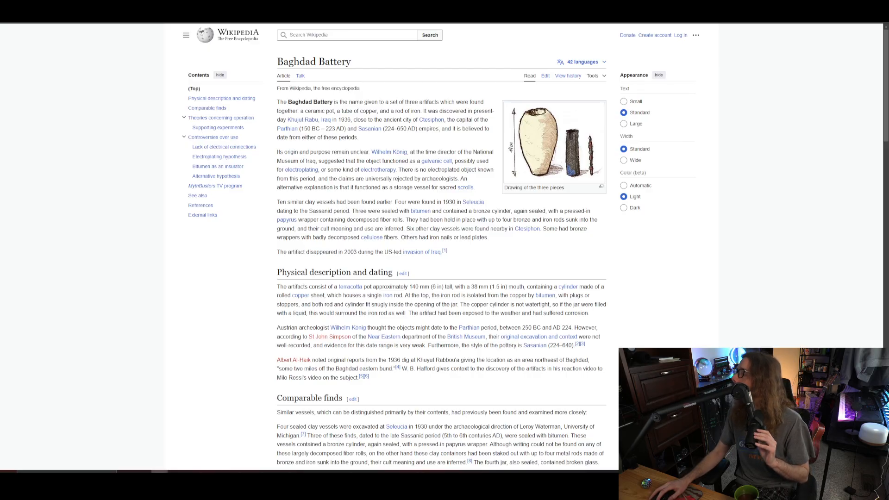
mouse_move(397, 229)
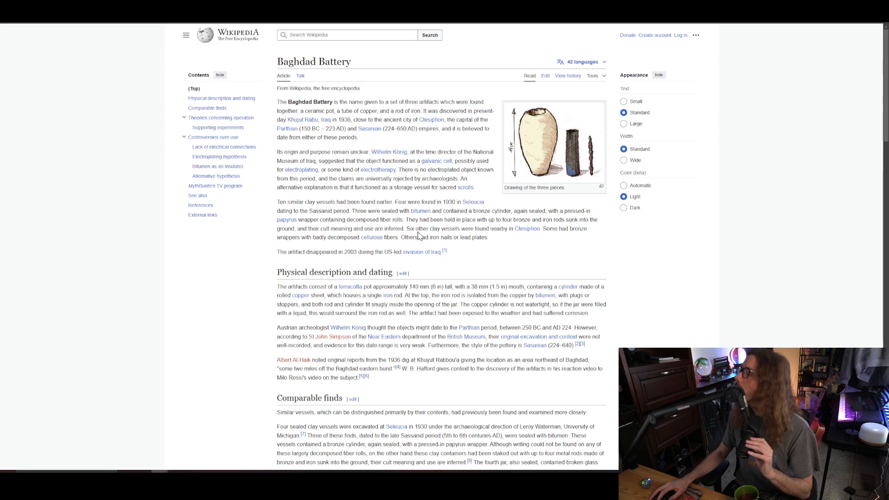
mouse_move(406, 196)
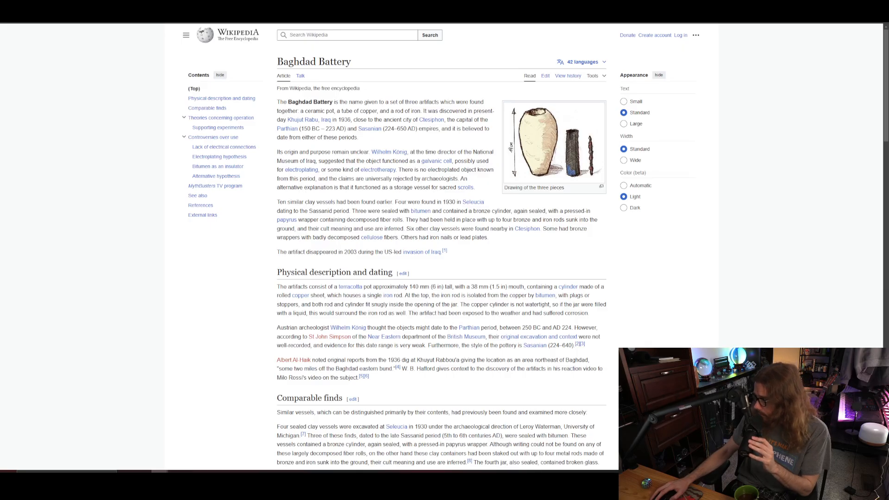
mouse_move(420, 211)
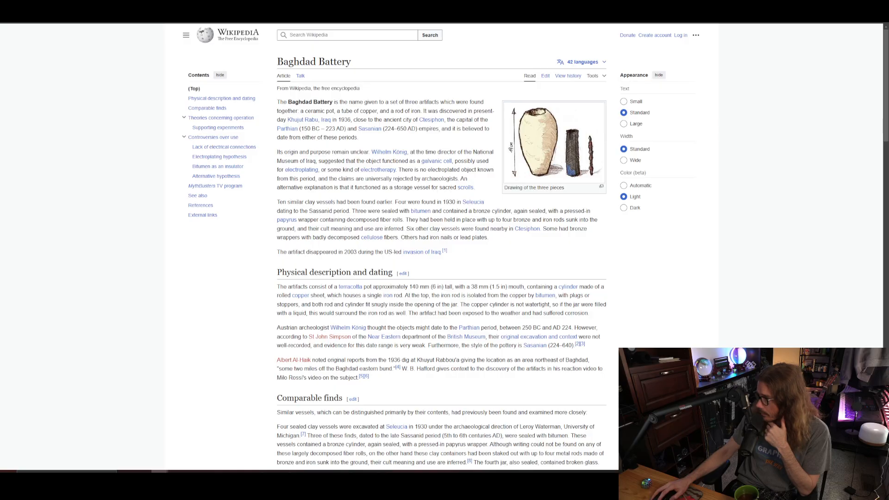
mouse_move(573, 146)
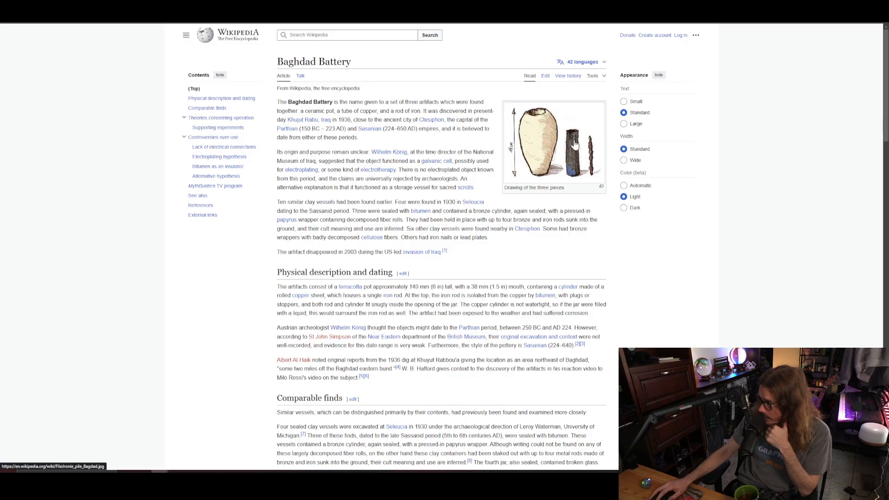
mouse_move(583, 167)
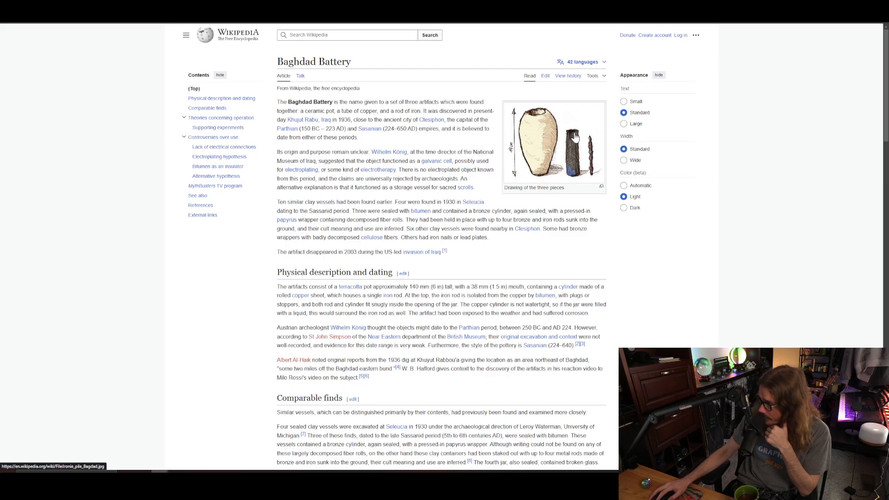
mouse_move(500, 246)
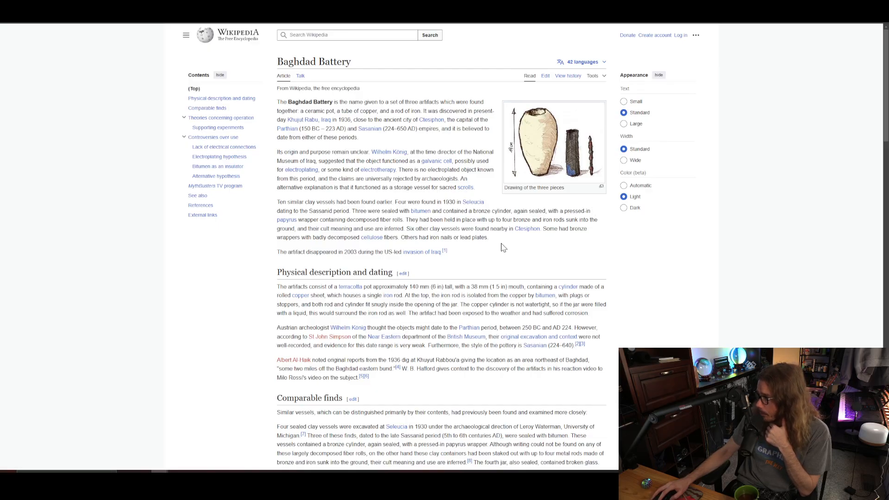
mouse_move(540, 177)
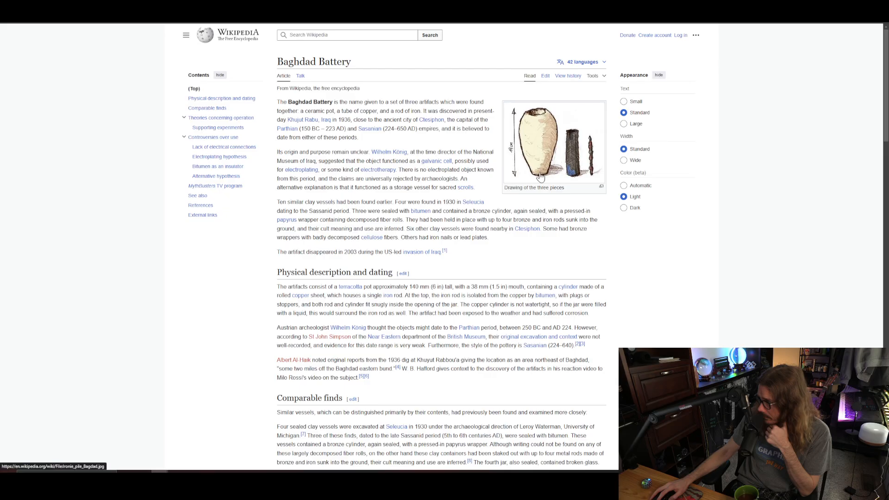
mouse_move(539, 126)
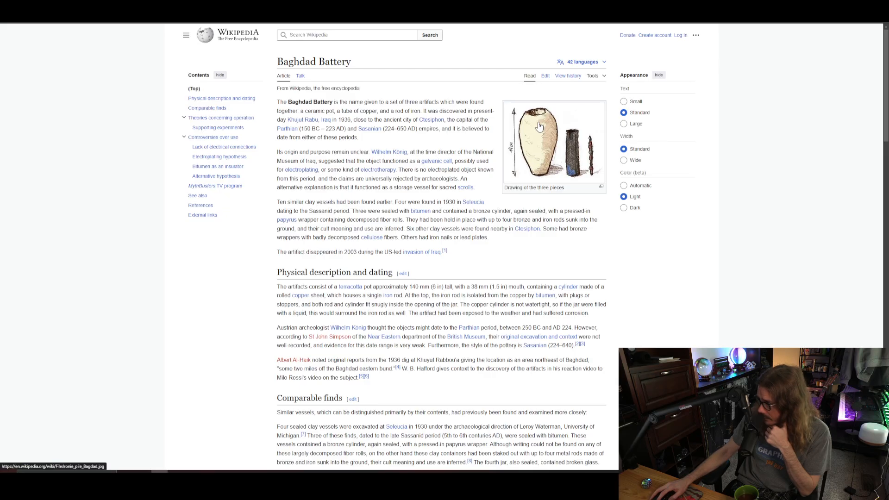
mouse_move(542, 157)
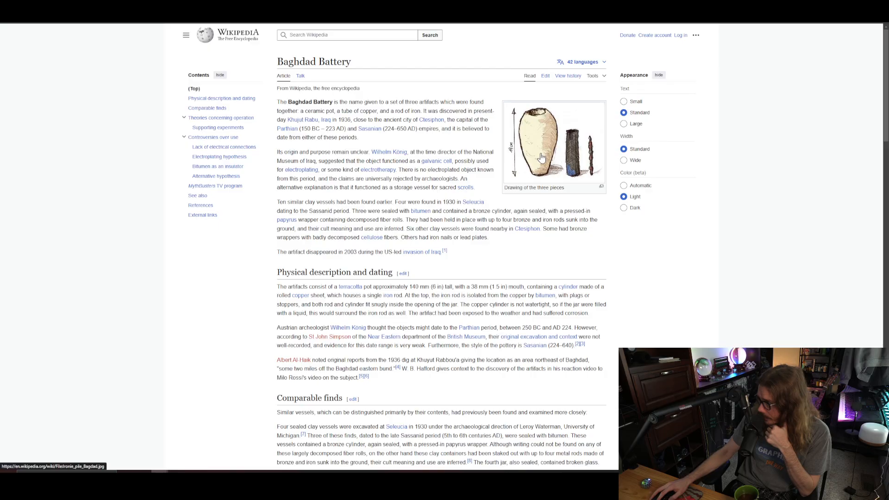
mouse_move(536, 170)
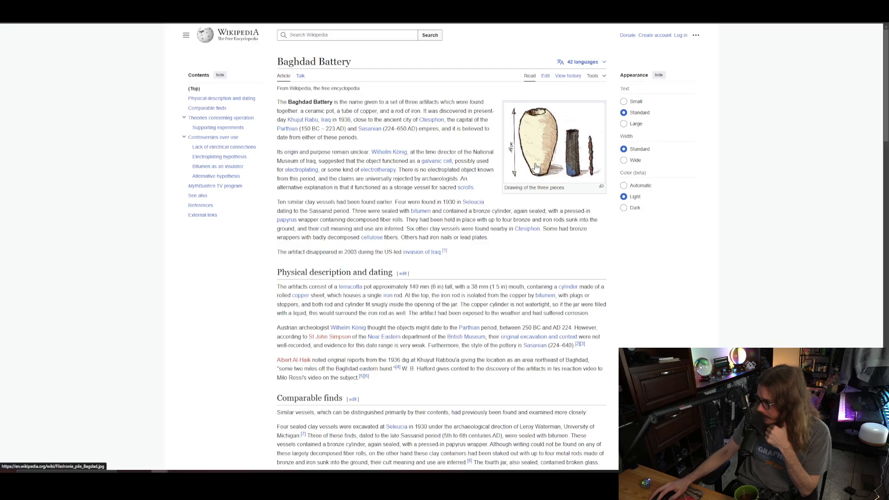
mouse_move(535, 173)
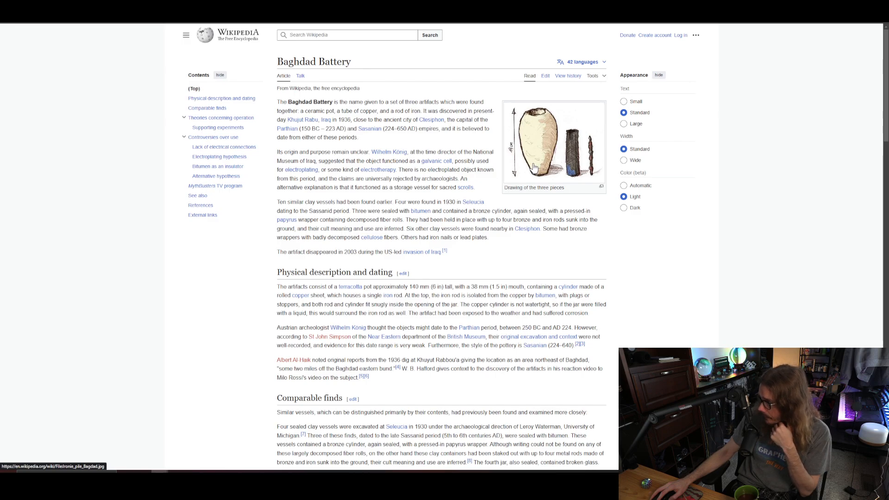
mouse_move(569, 121)
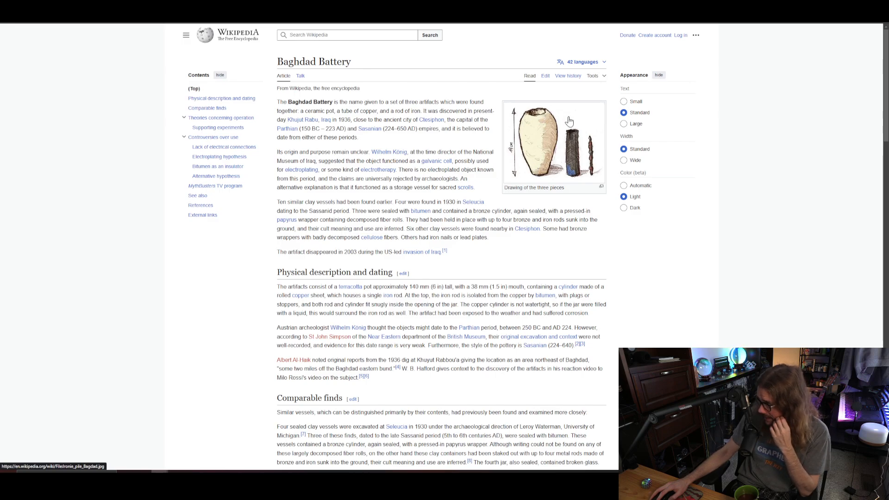
mouse_move(544, 138)
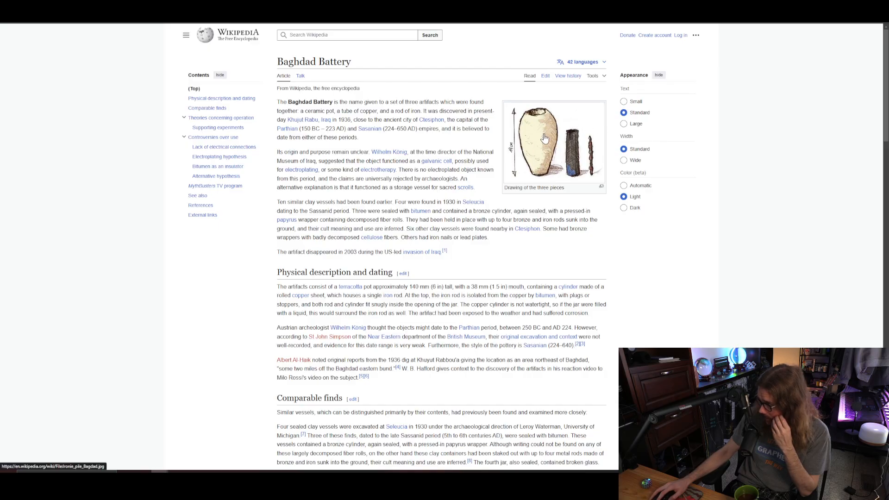
mouse_move(611, 125)
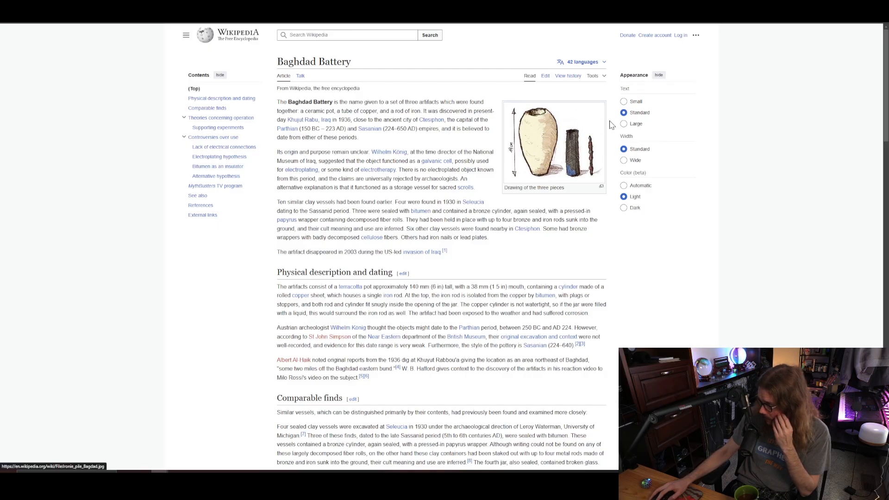
mouse_move(549, 144)
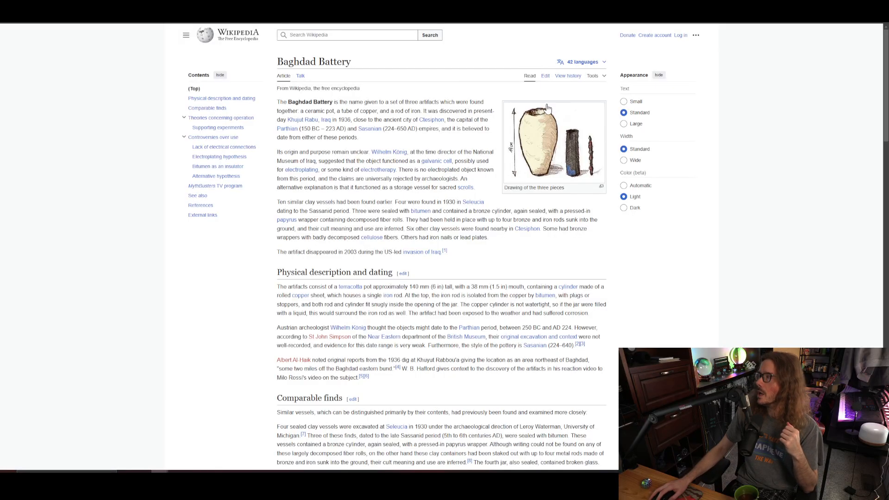
mouse_move(535, 82)
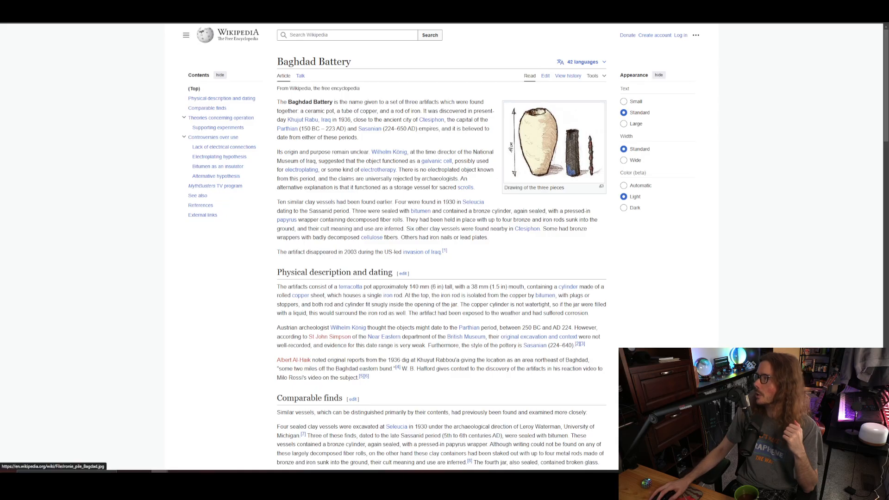
mouse_move(538, 171)
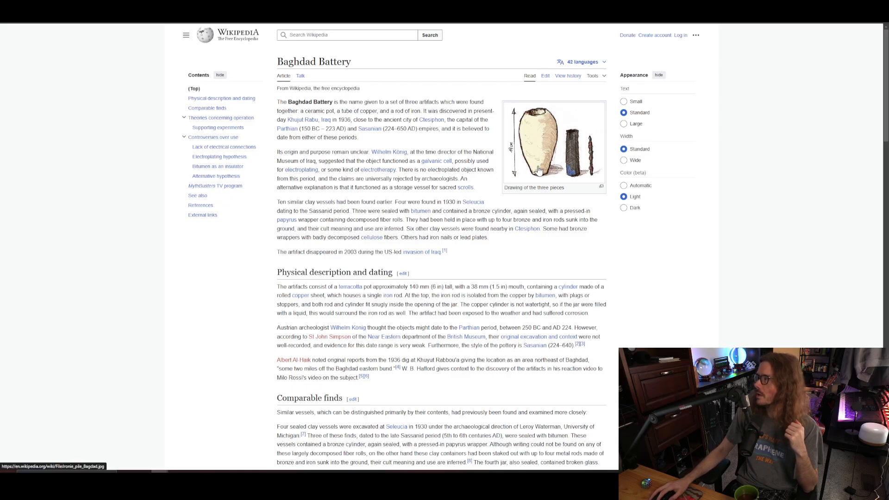
mouse_move(541, 108)
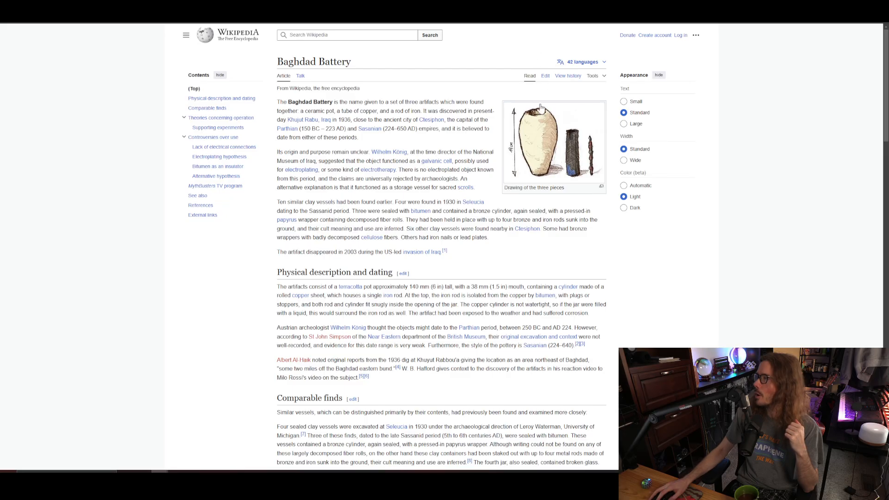
mouse_move(533, 73)
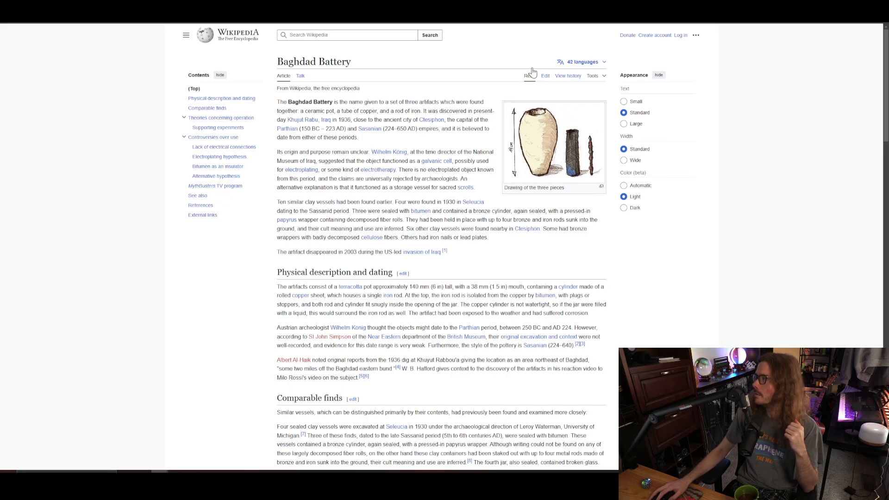
mouse_move(475, 253)
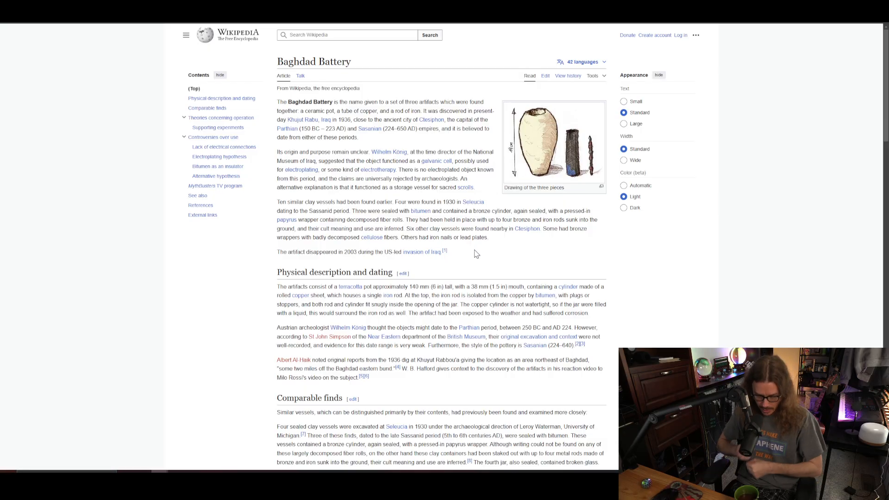